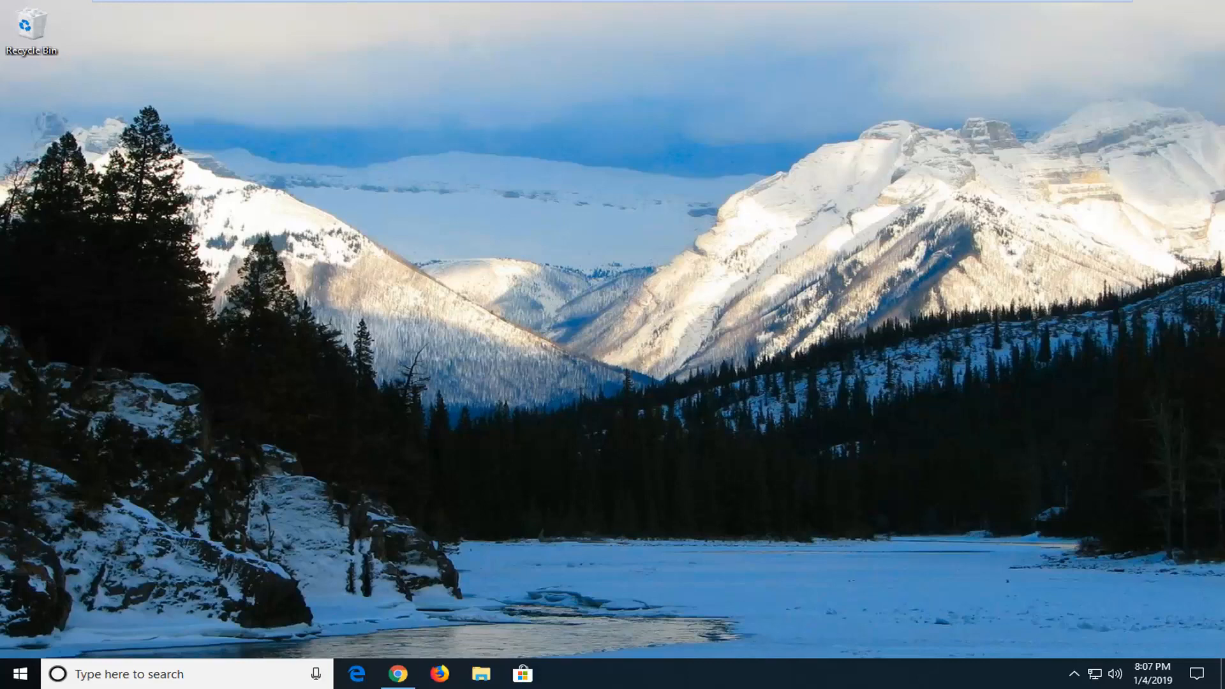
- Search for regedit in Start and launch it with Run as administrator
left_click(22, 674)
type("regedit")
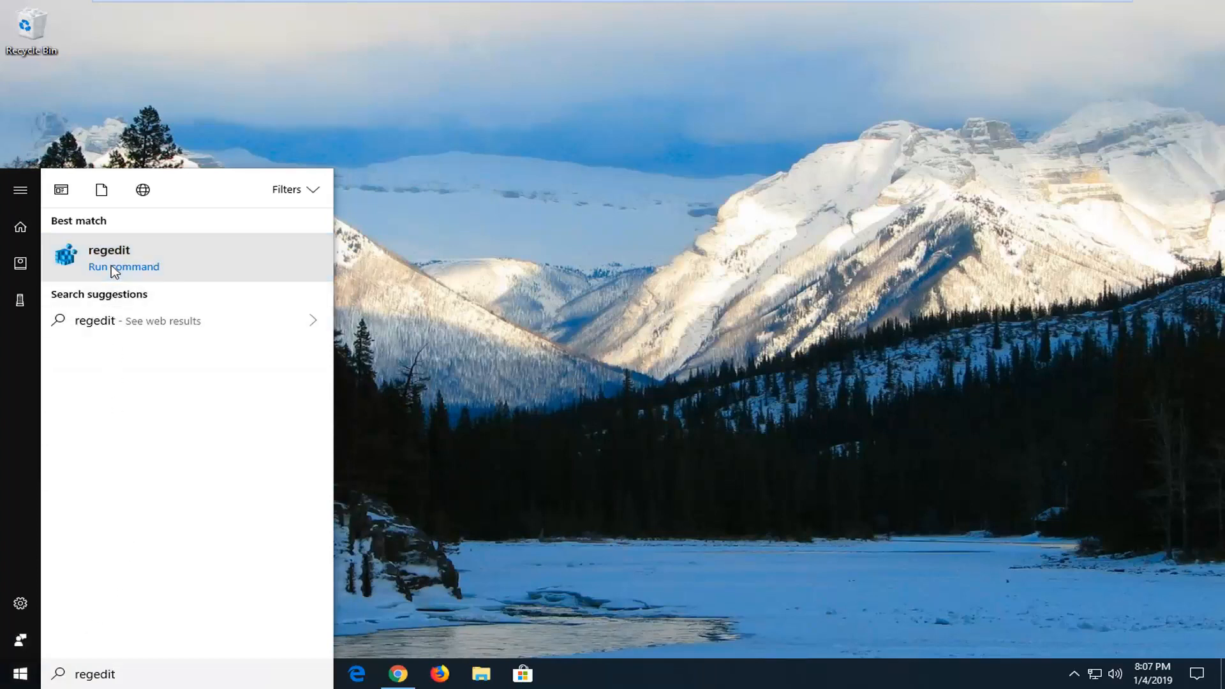
right_click(114, 266)
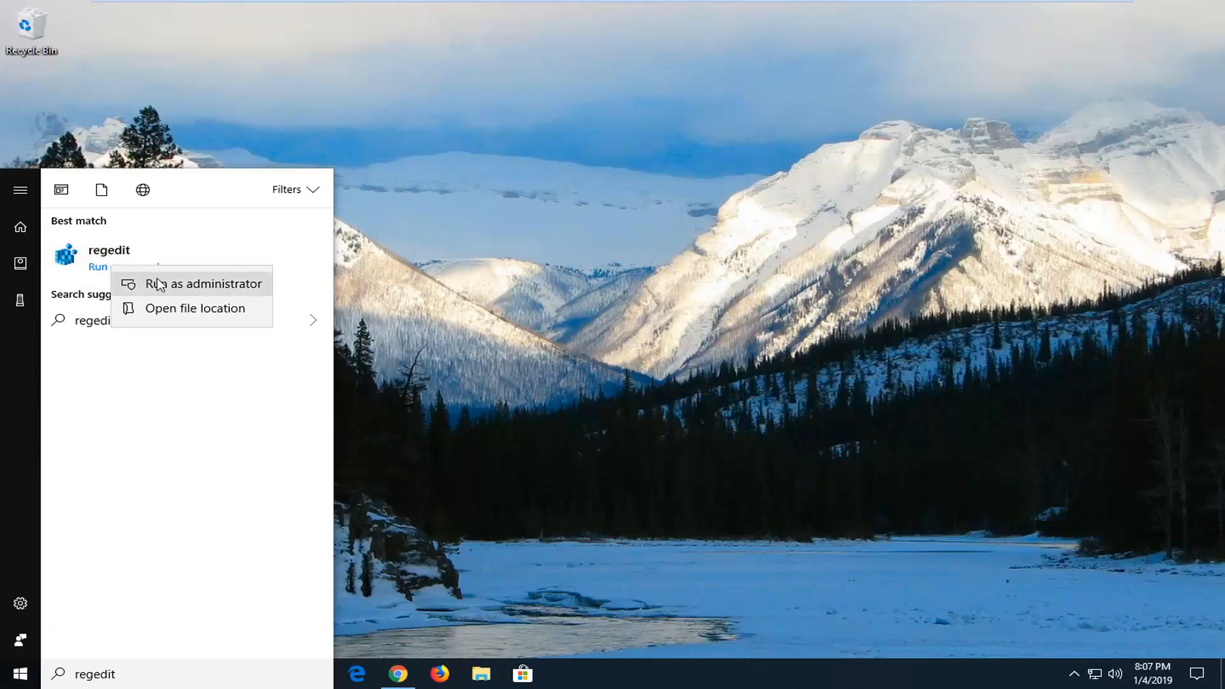
left_click(204, 284)
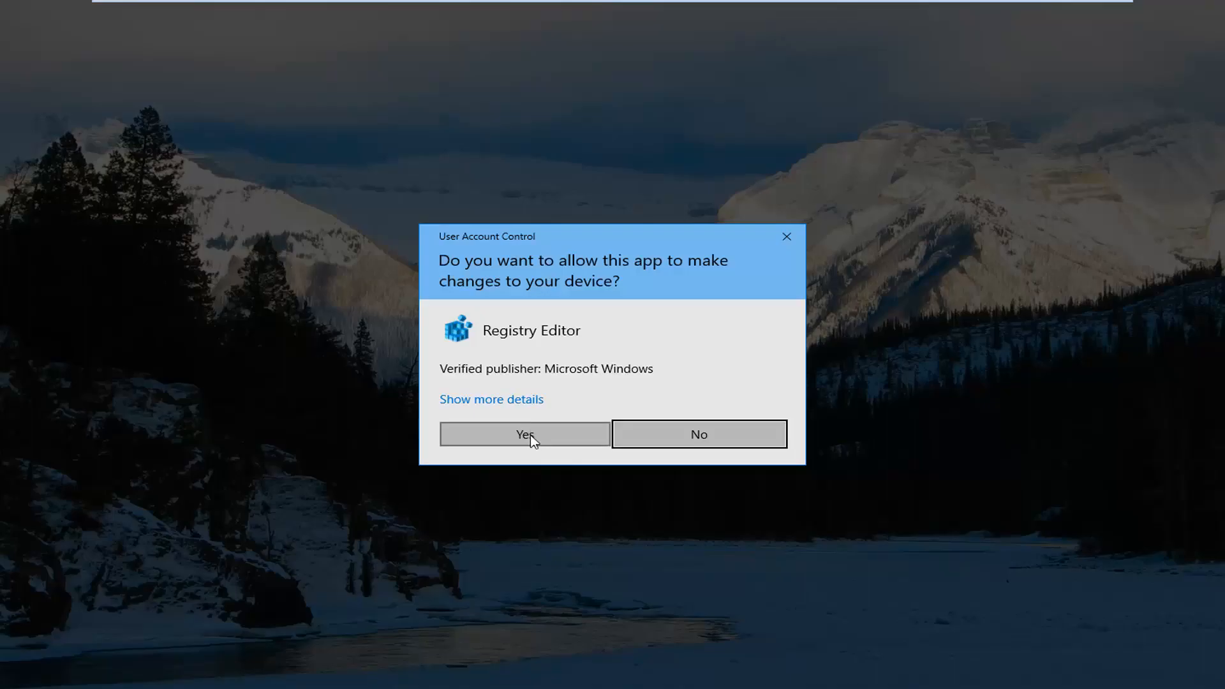
- Approve the UAC prompt, collapse the tree to Computer and narrow the tree pane
left_click(525, 434)
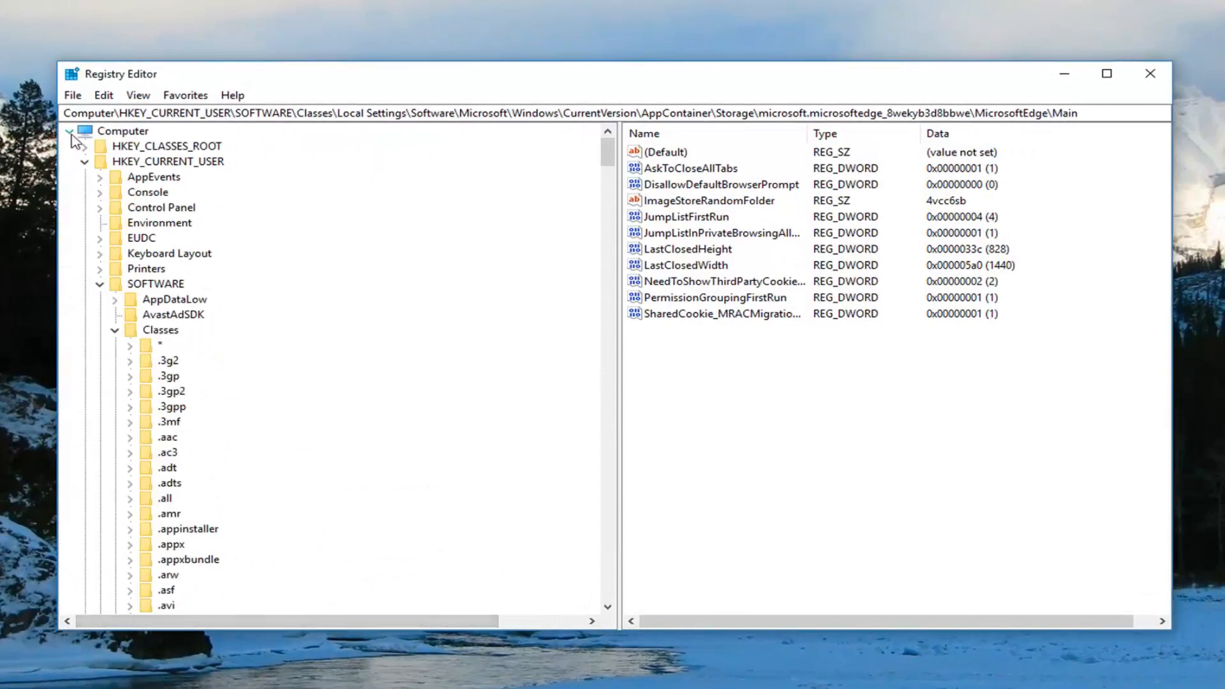
left_click(72, 130)
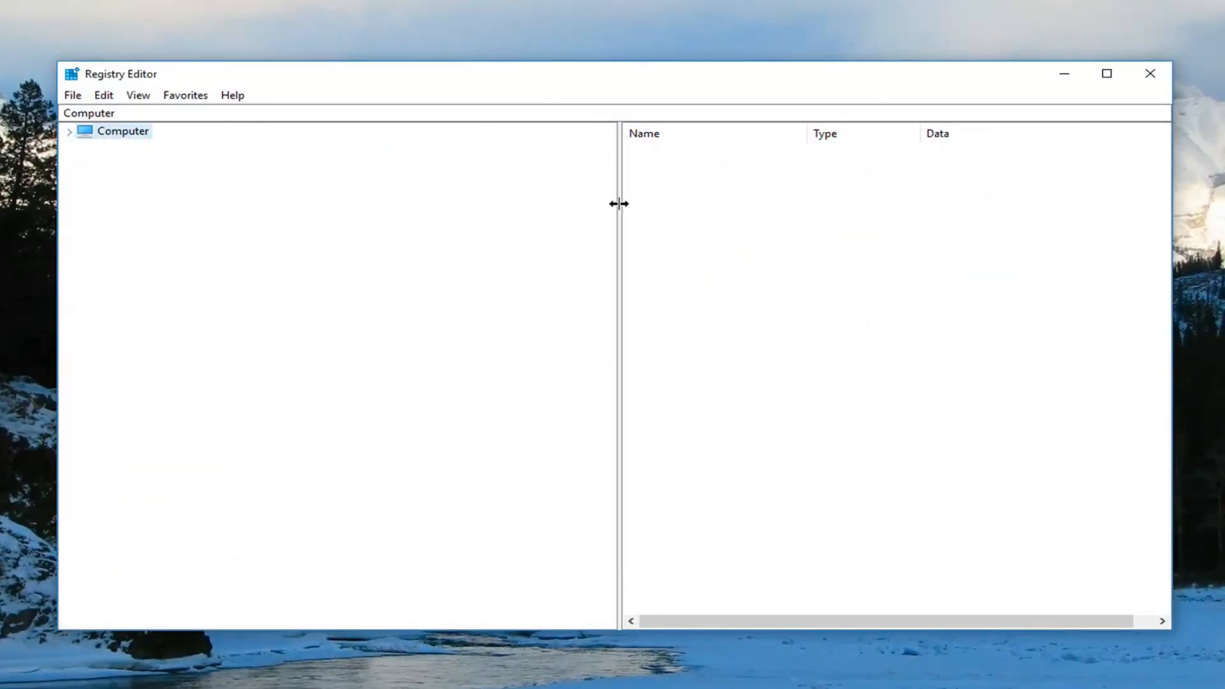
left_click_drag(617, 203, 305, 269)
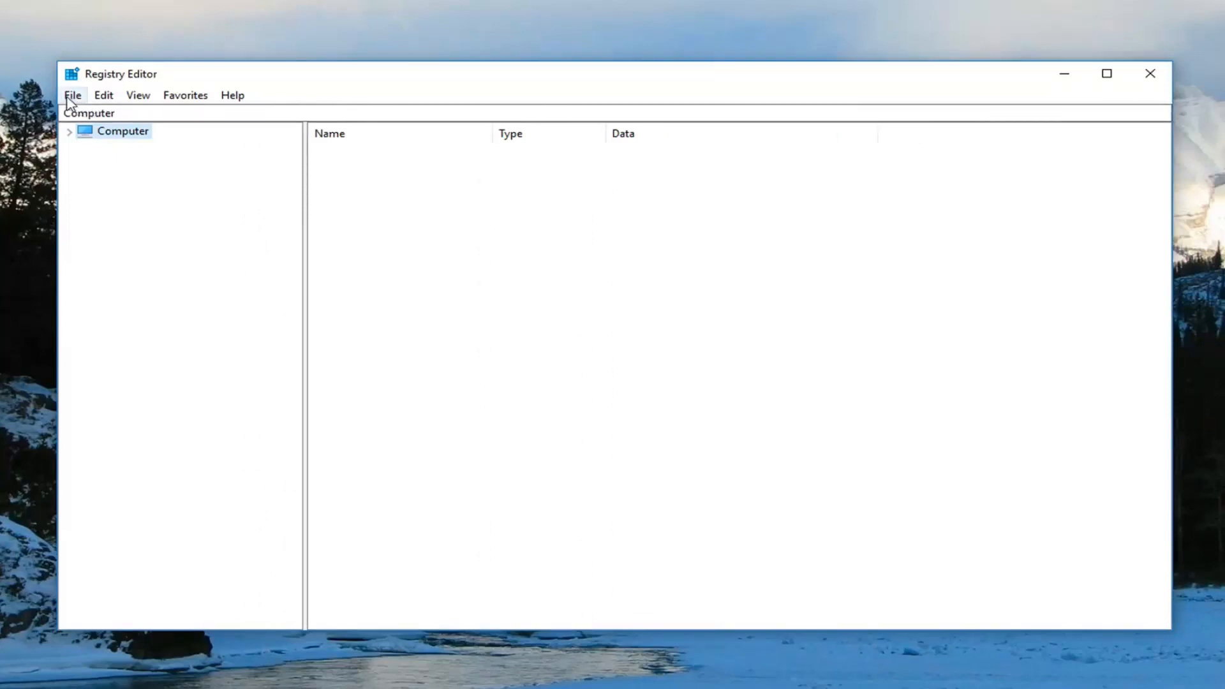
left_click(73, 95)
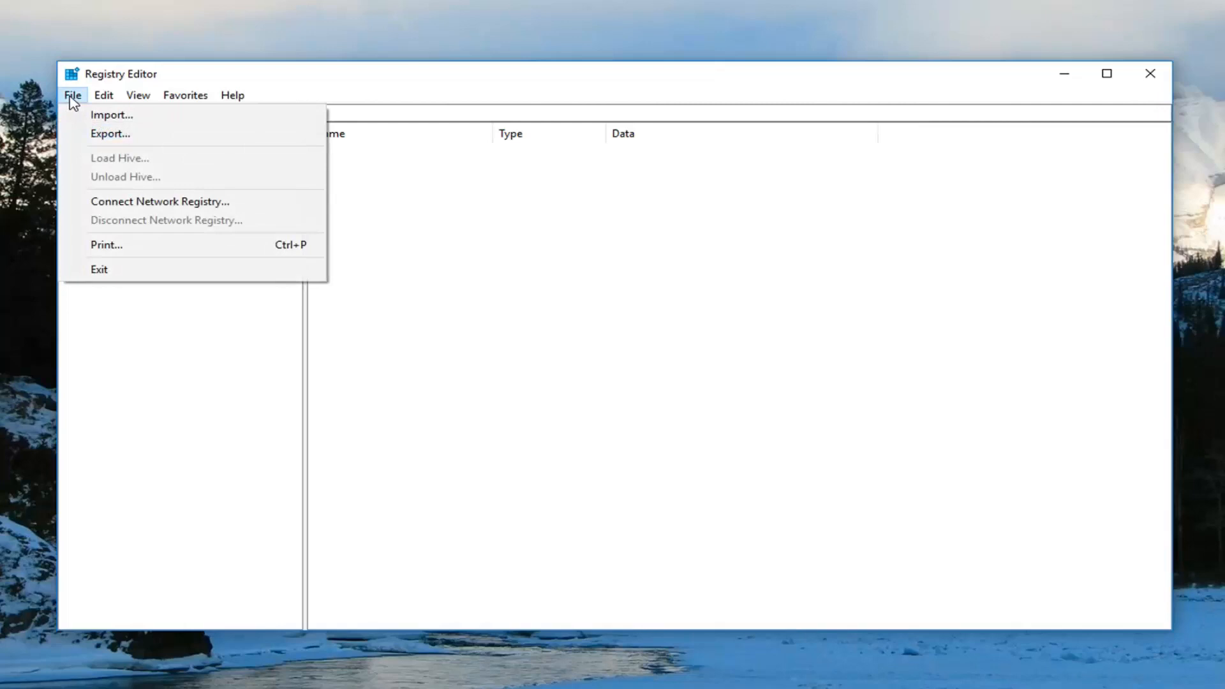
left_click(109, 134)
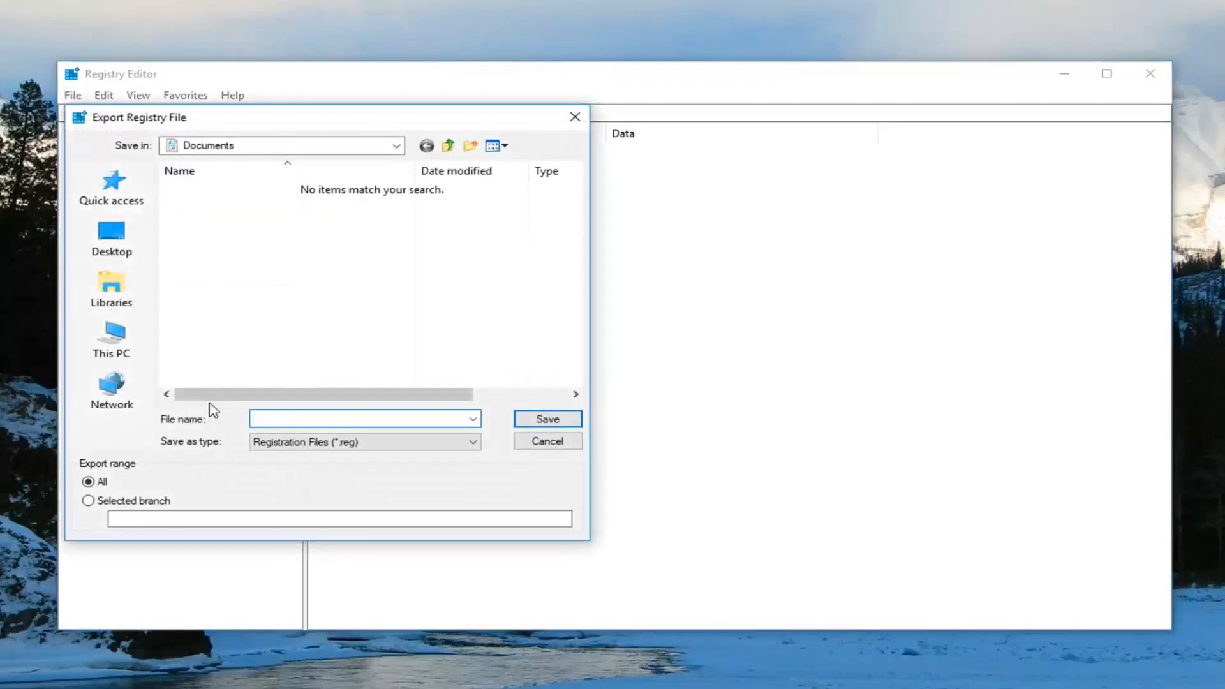
mouse_move(89, 483)
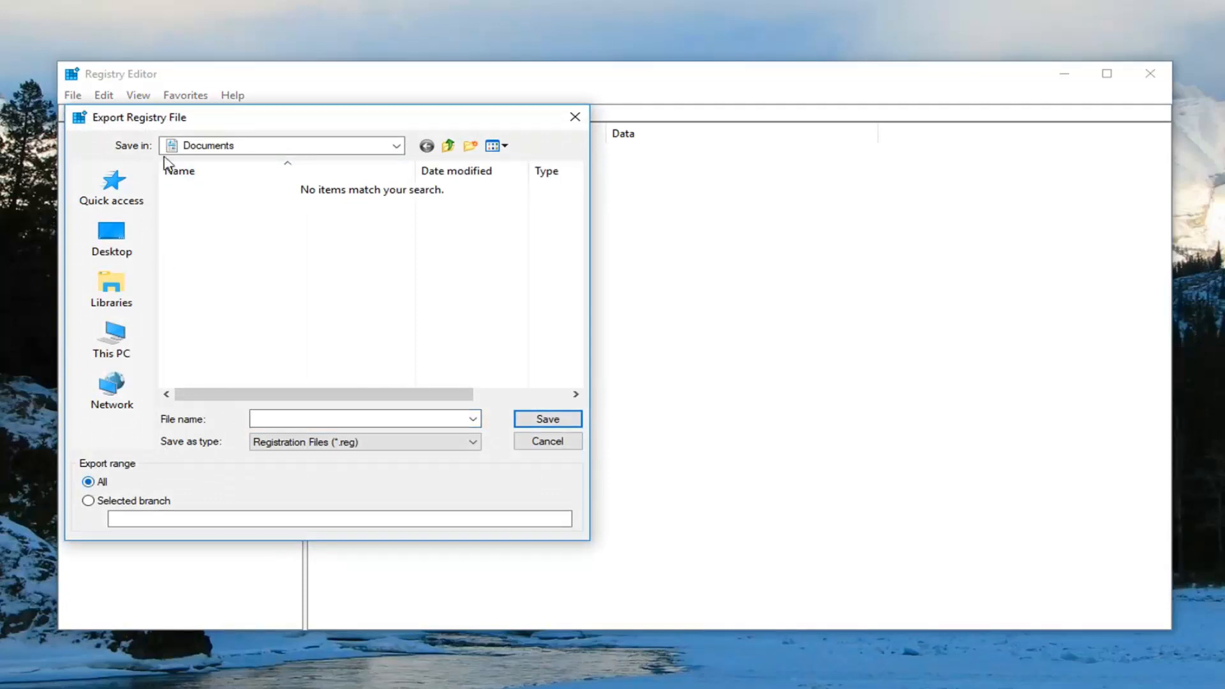
left_click(111, 235)
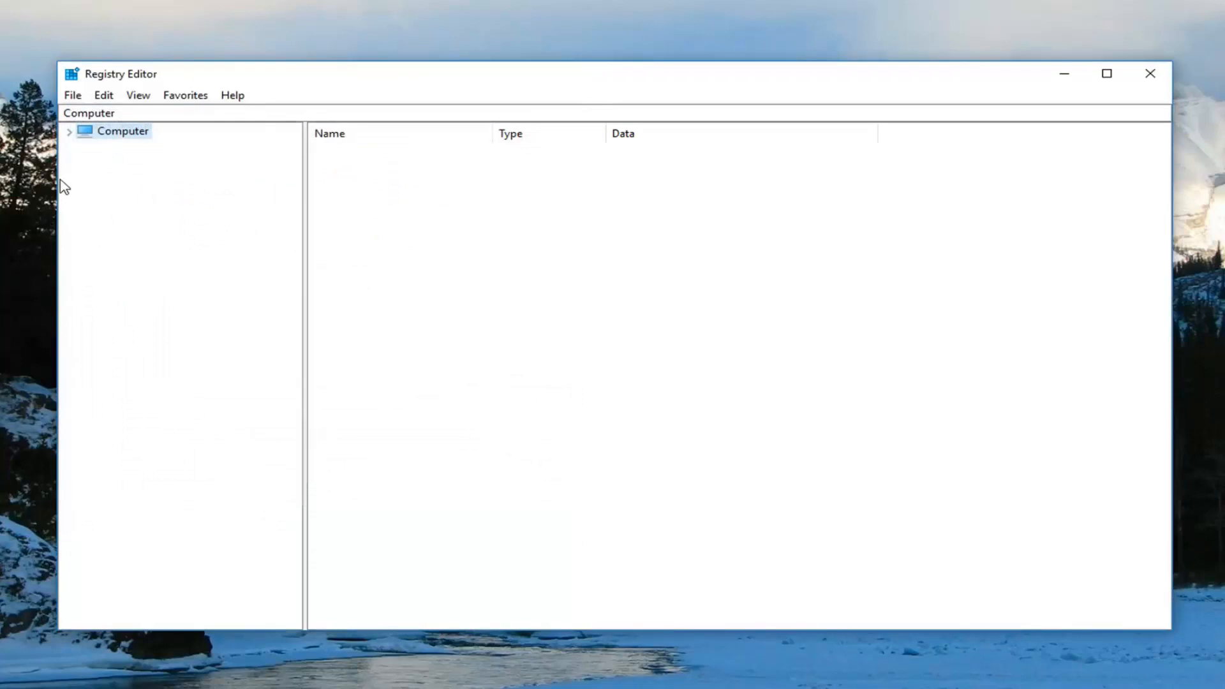
left_click(72, 95)
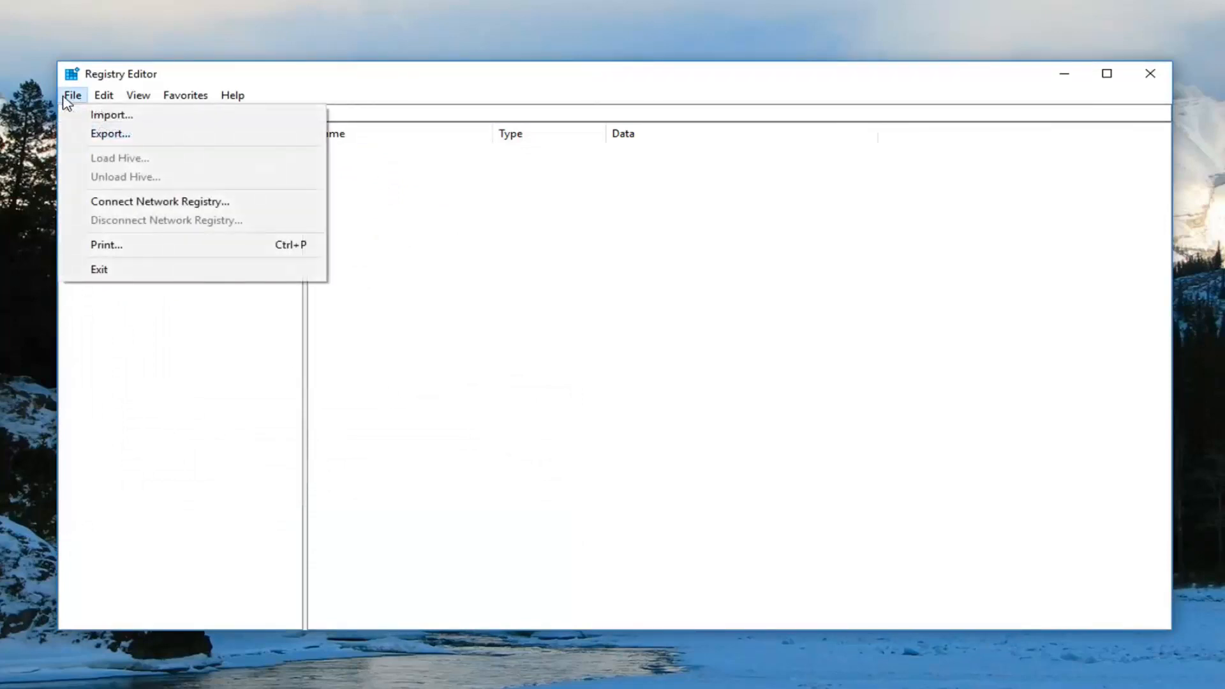
left_click(111, 115)
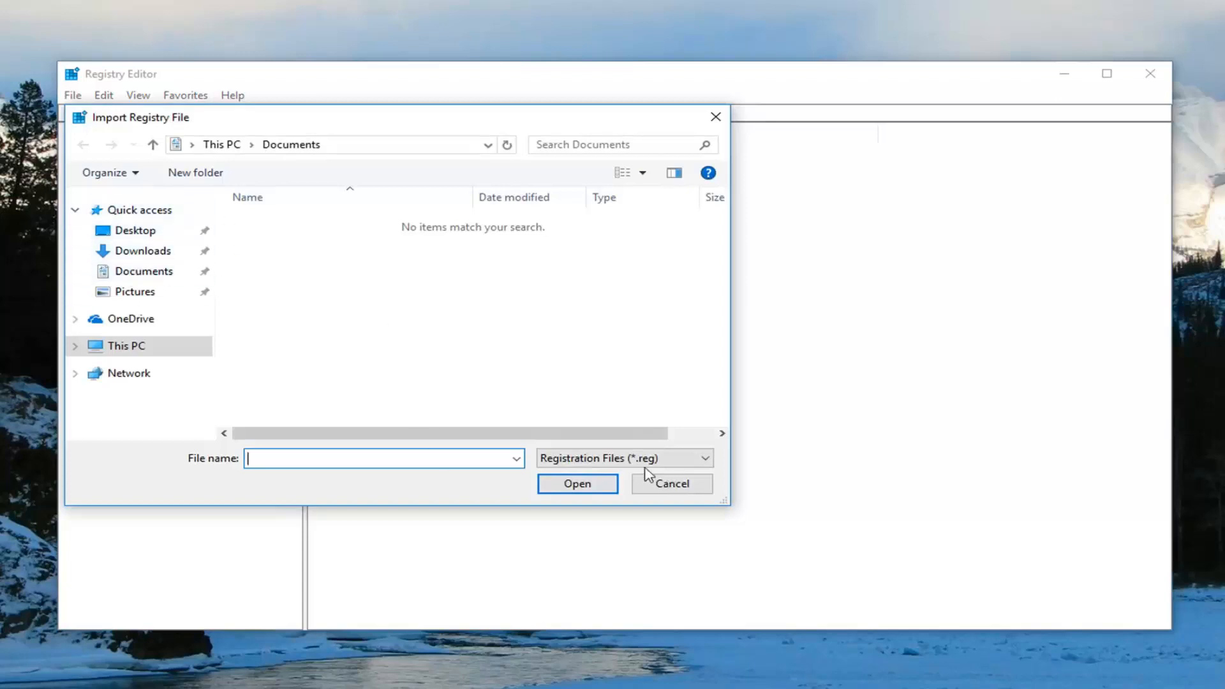
left_click(672, 484)
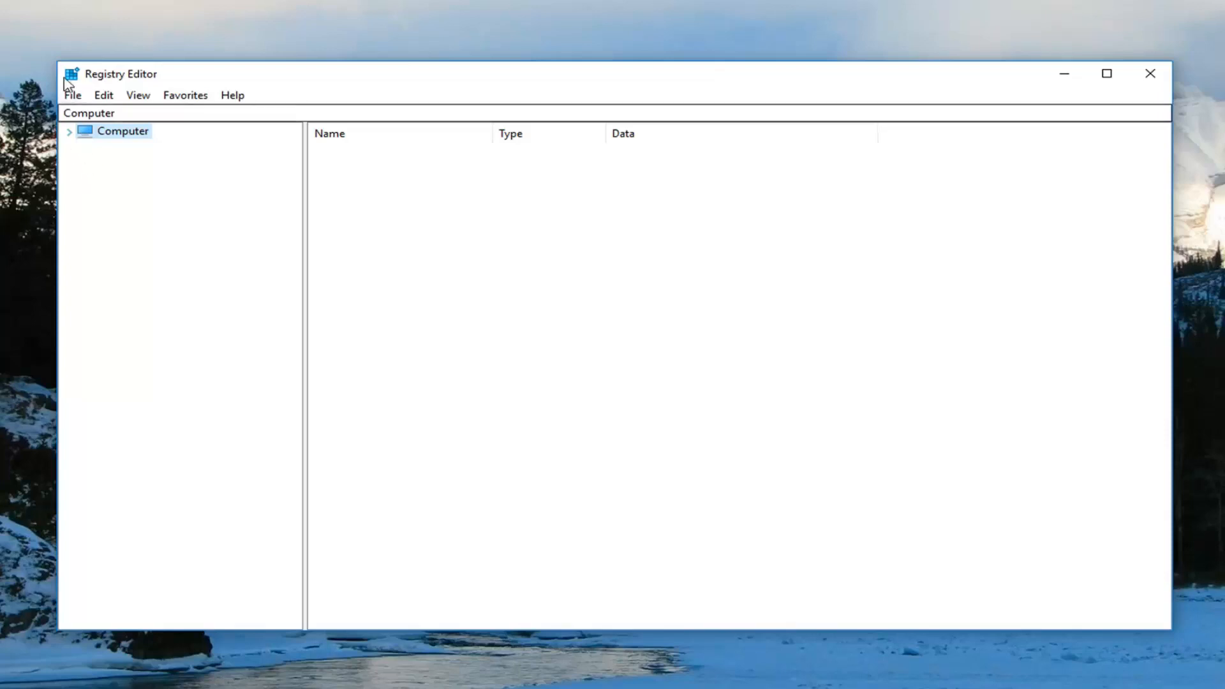
- Navigate to HKEY_CURRENT_USER\SOFTWARE\Microsoft\Windows\CurrentVersion\Run to show the OneDrive startup value
left_click(72, 131)
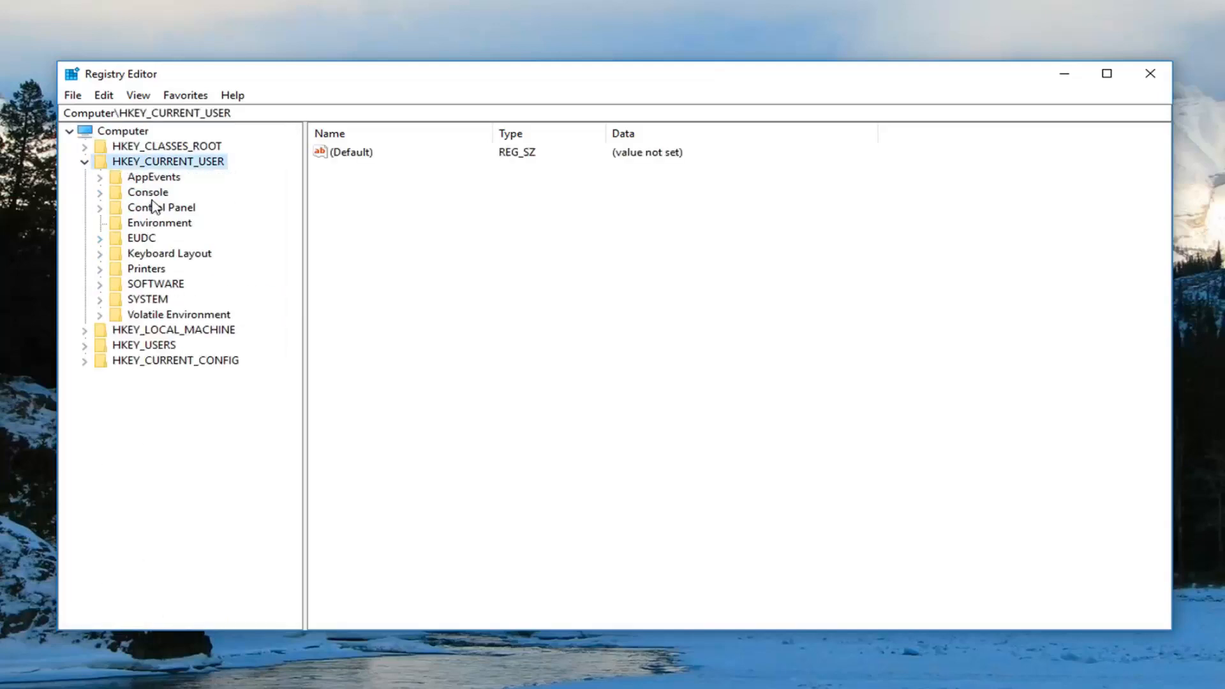
mouse_move(107, 297)
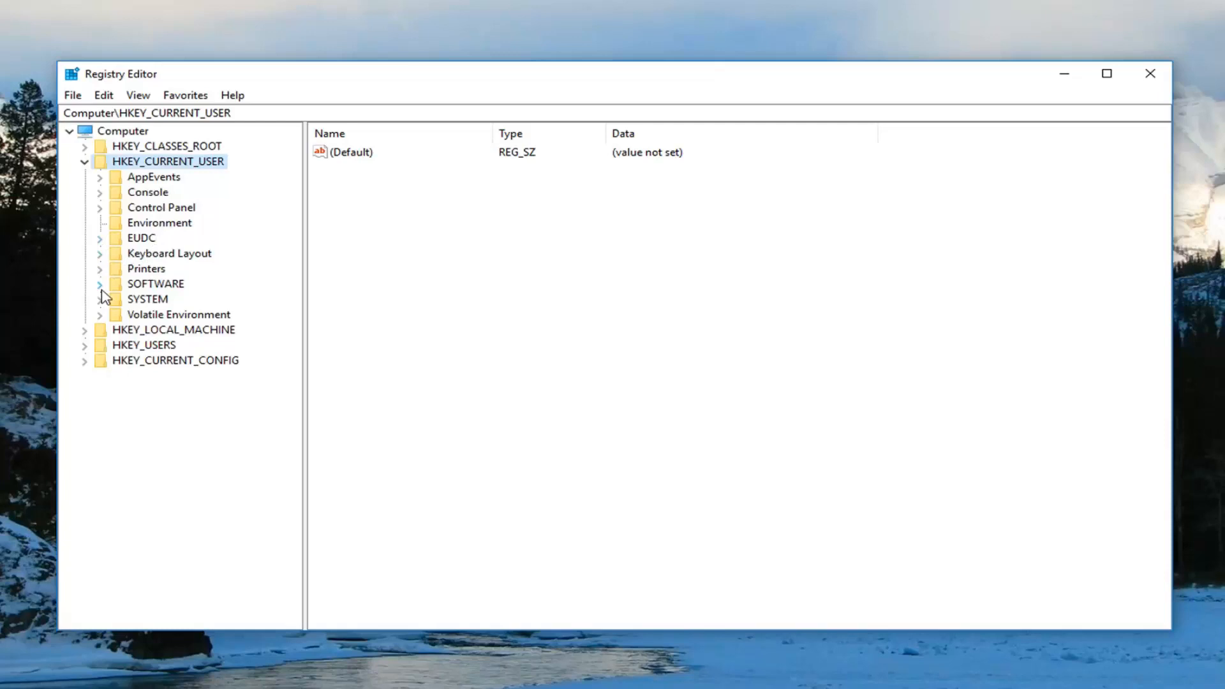
left_click(100, 283)
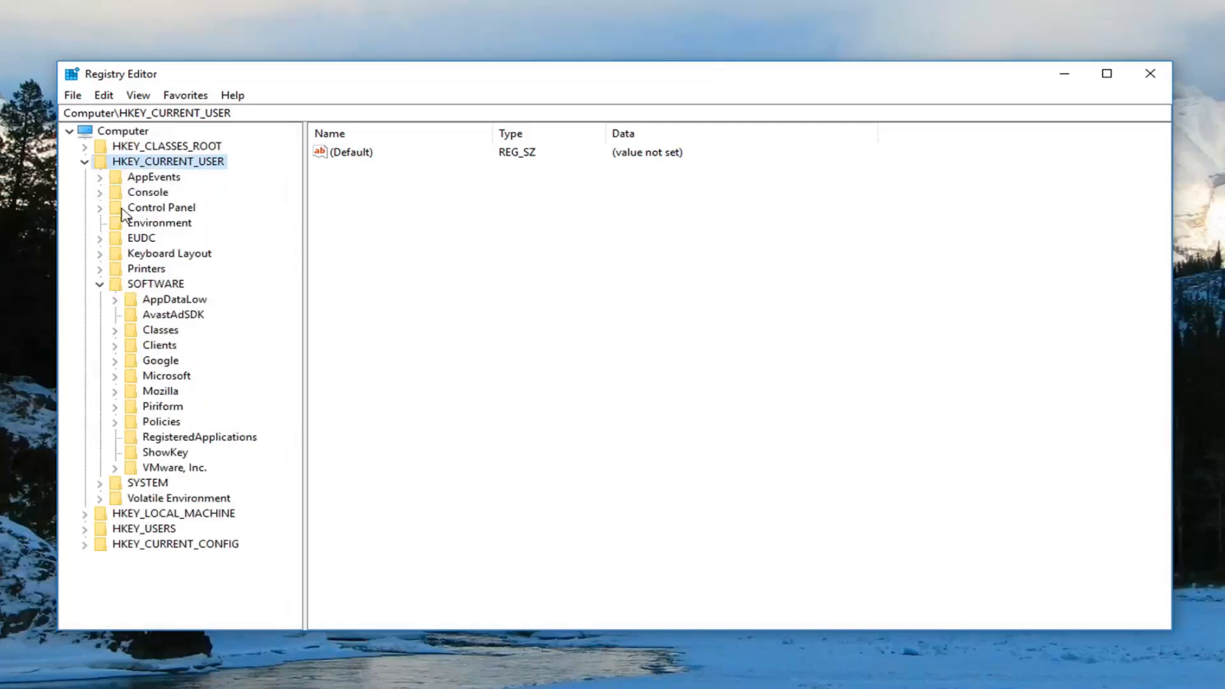
mouse_move(114, 270)
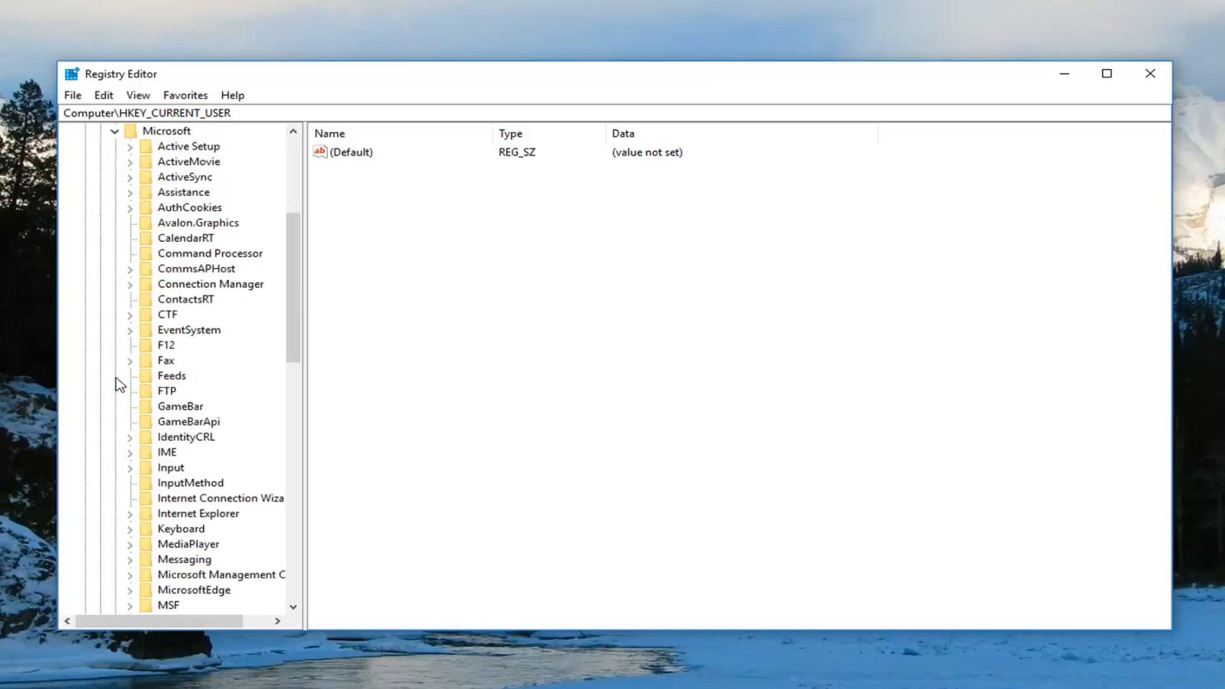
scroll("down", 3)
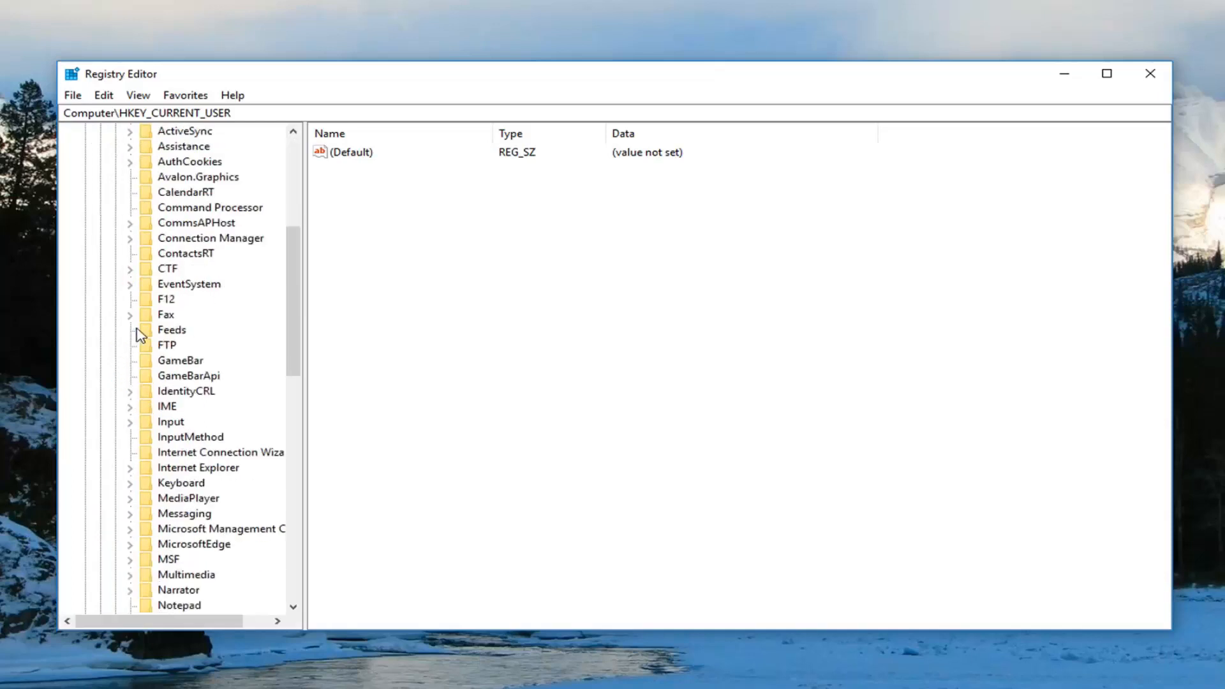
scroll("down", 3)
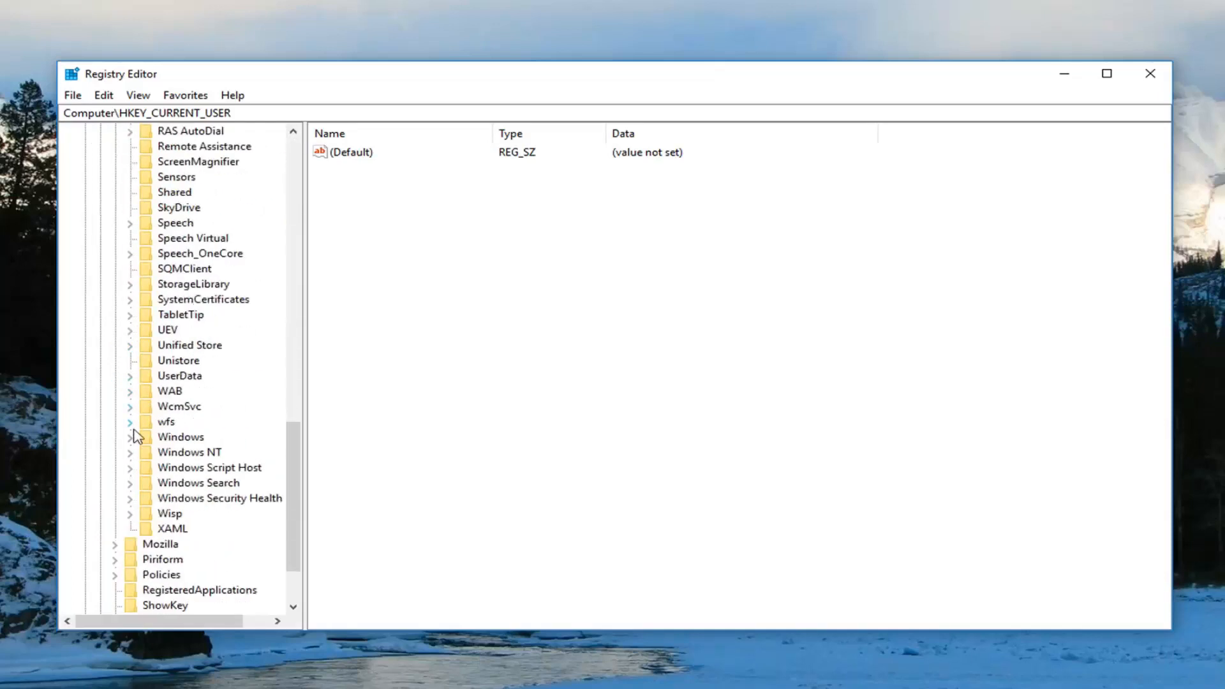
left_click(129, 436)
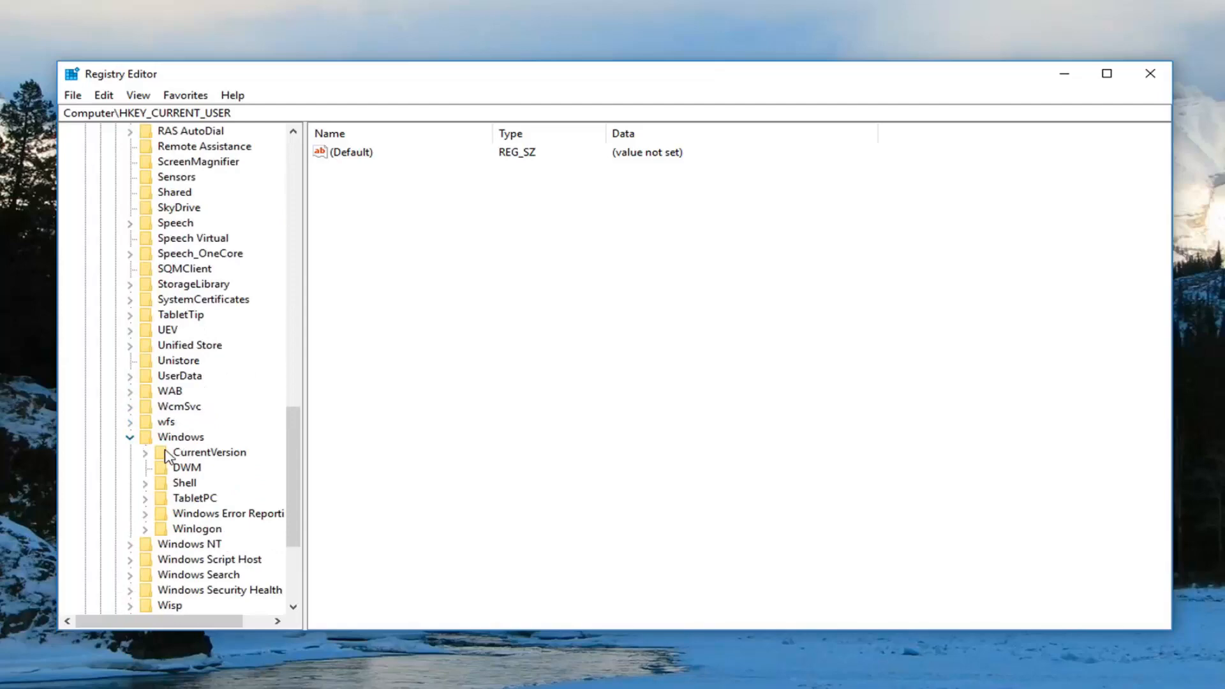
left_click(146, 452)
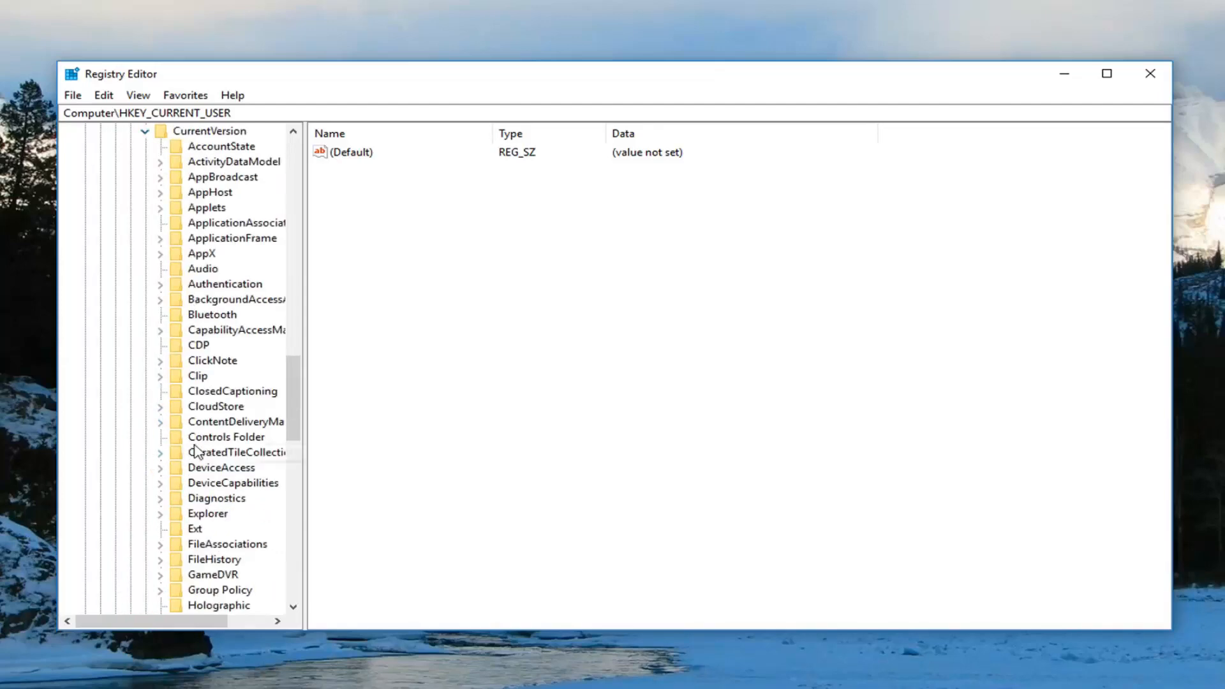
scroll("down", 3)
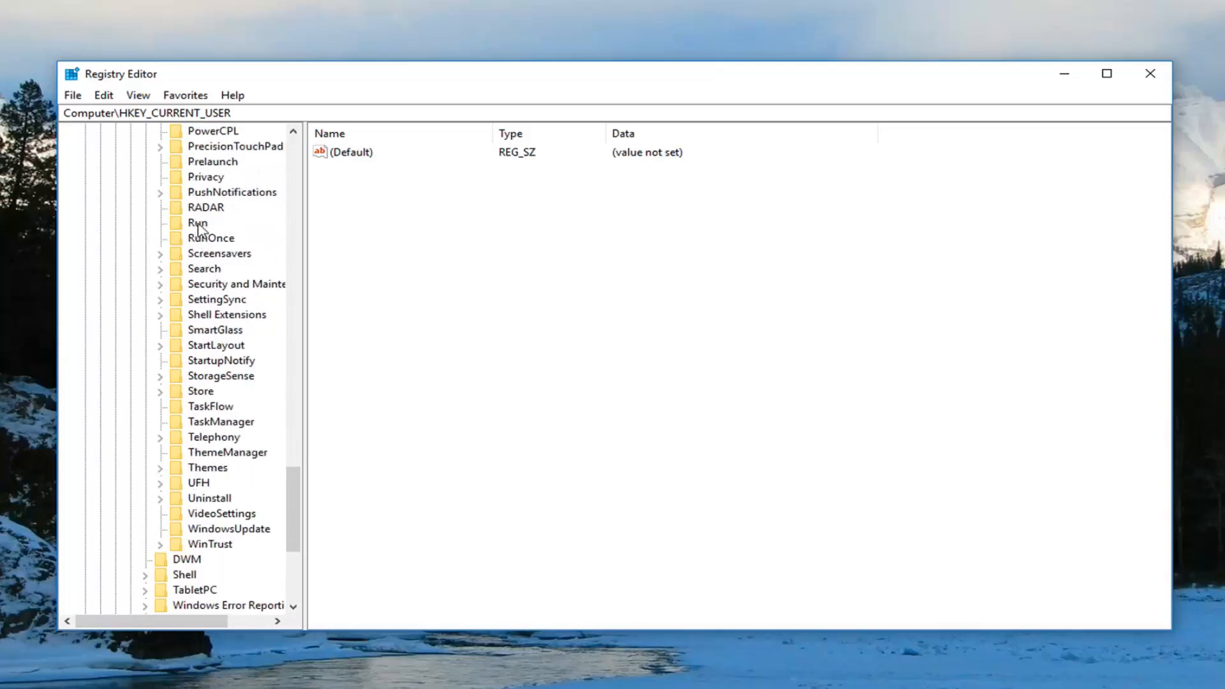
left_click(198, 222)
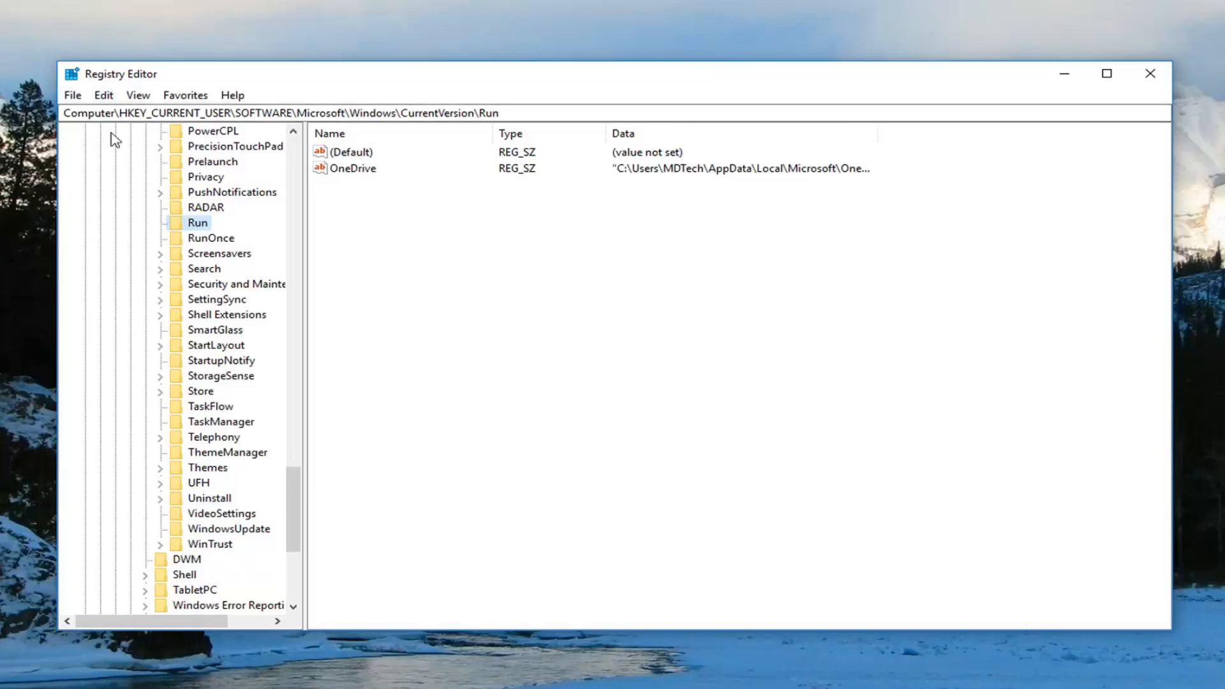
mouse_move(467, 133)
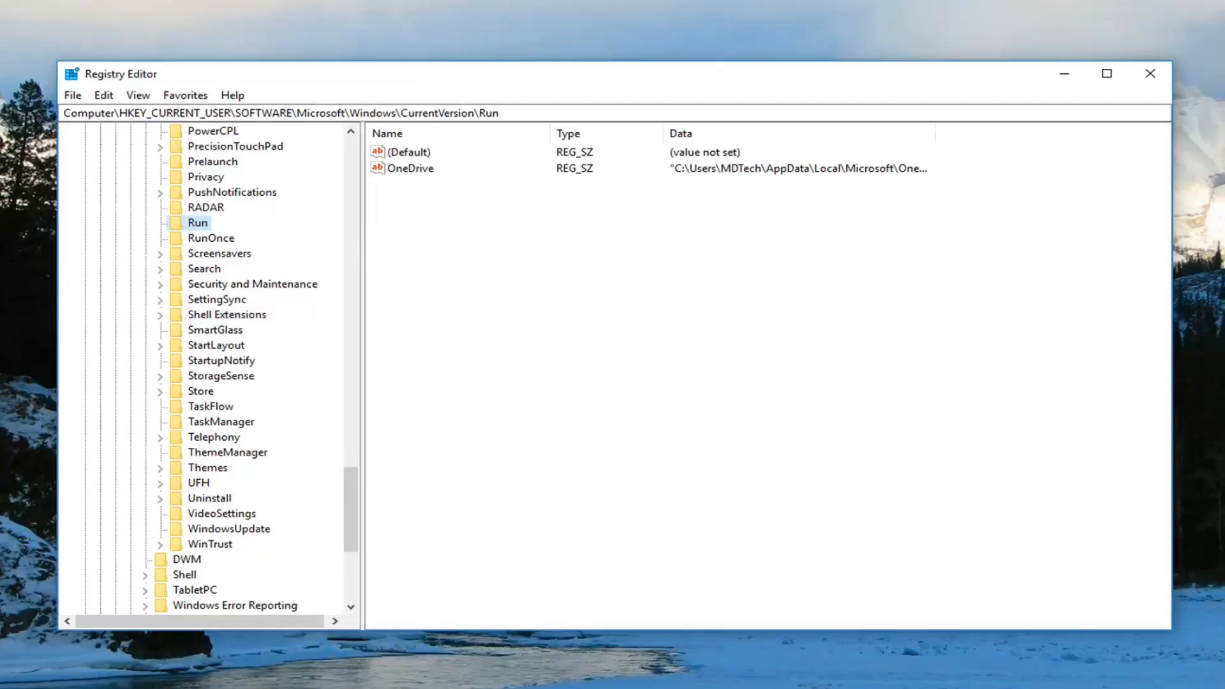
mouse_move(423, 176)
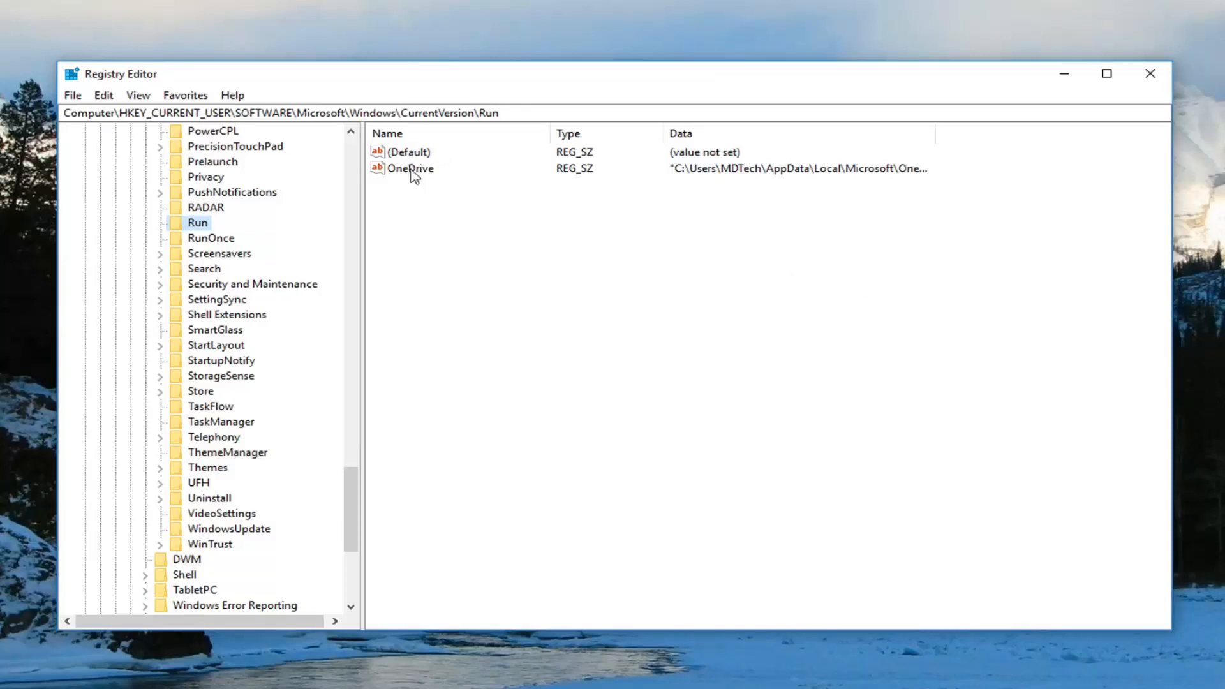
mouse_move(405, 179)
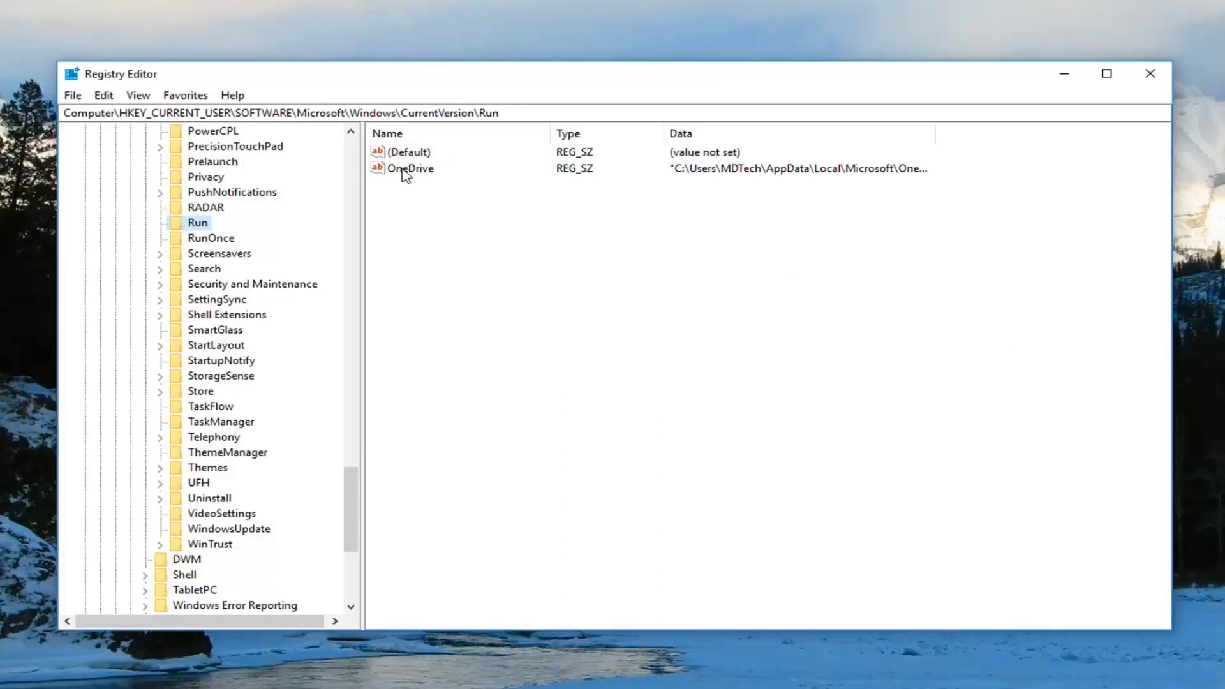
mouse_move(444, 165)
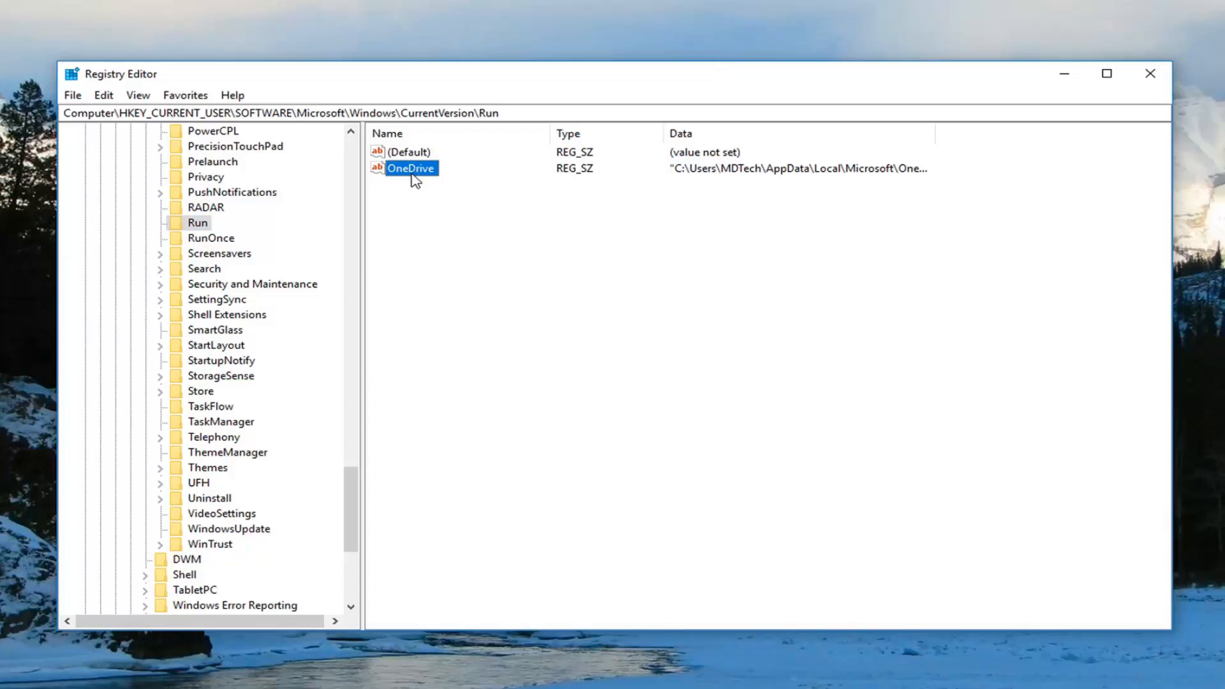
- Delete the OneDrive value from the Run key, confirm, and close Registry Editor
right_click(410, 173)
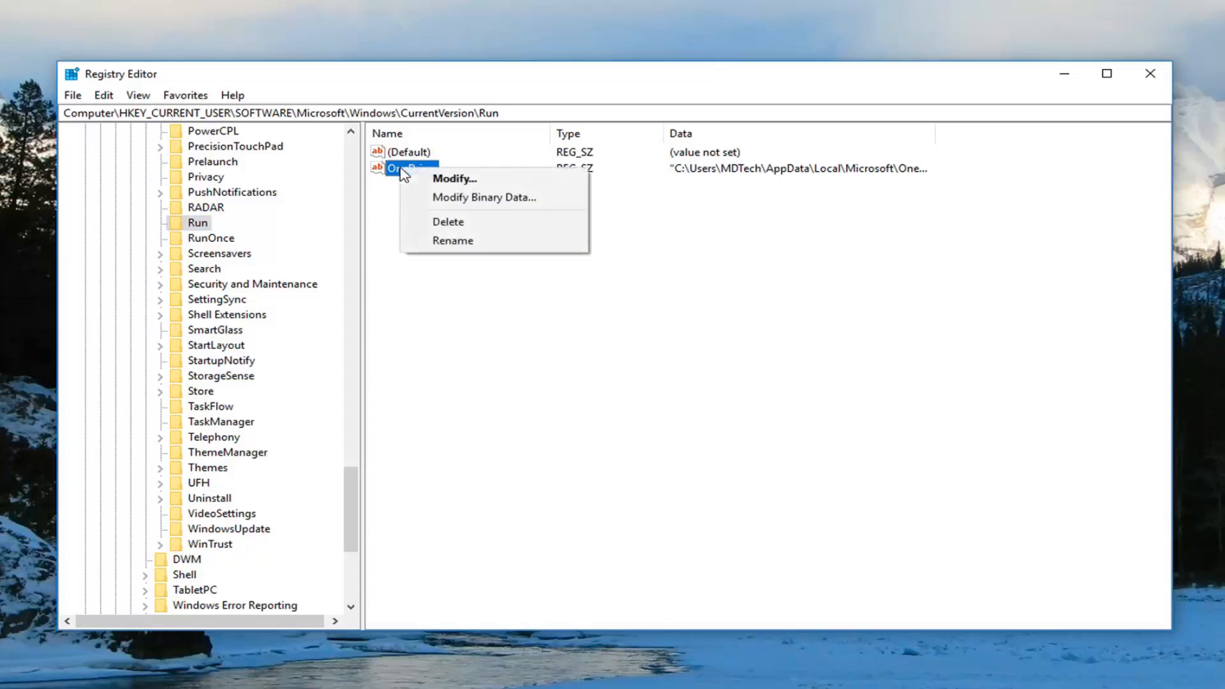
left_click(448, 222)
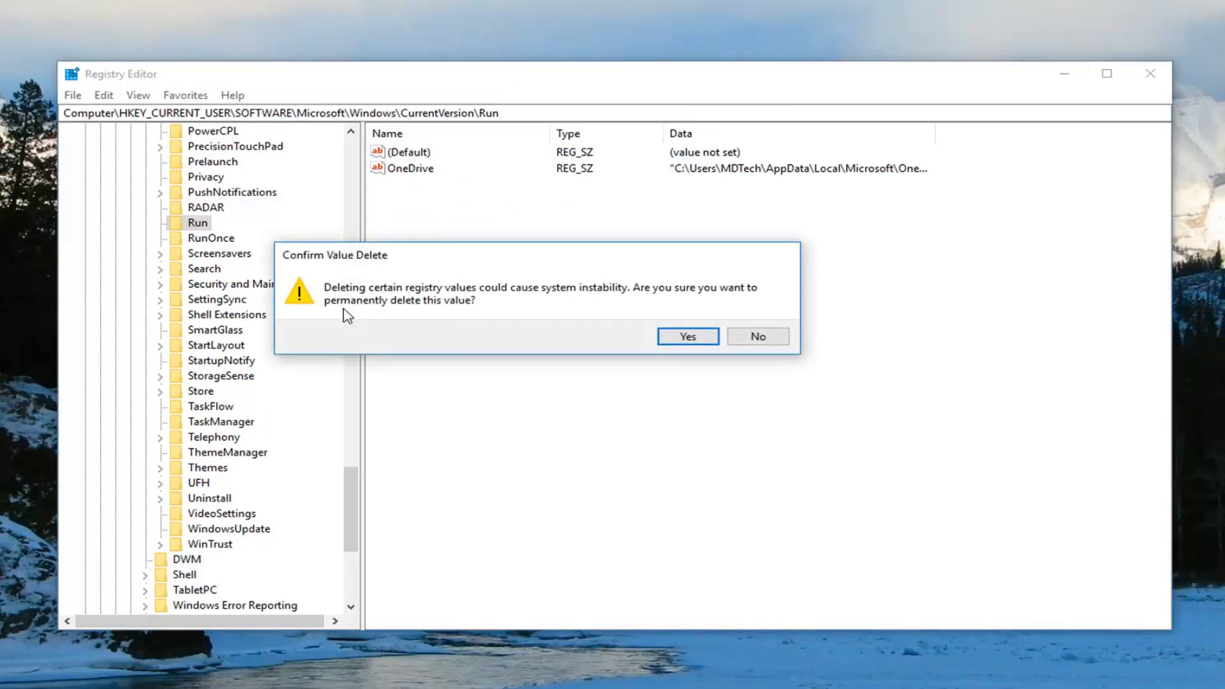
mouse_move(612, 306)
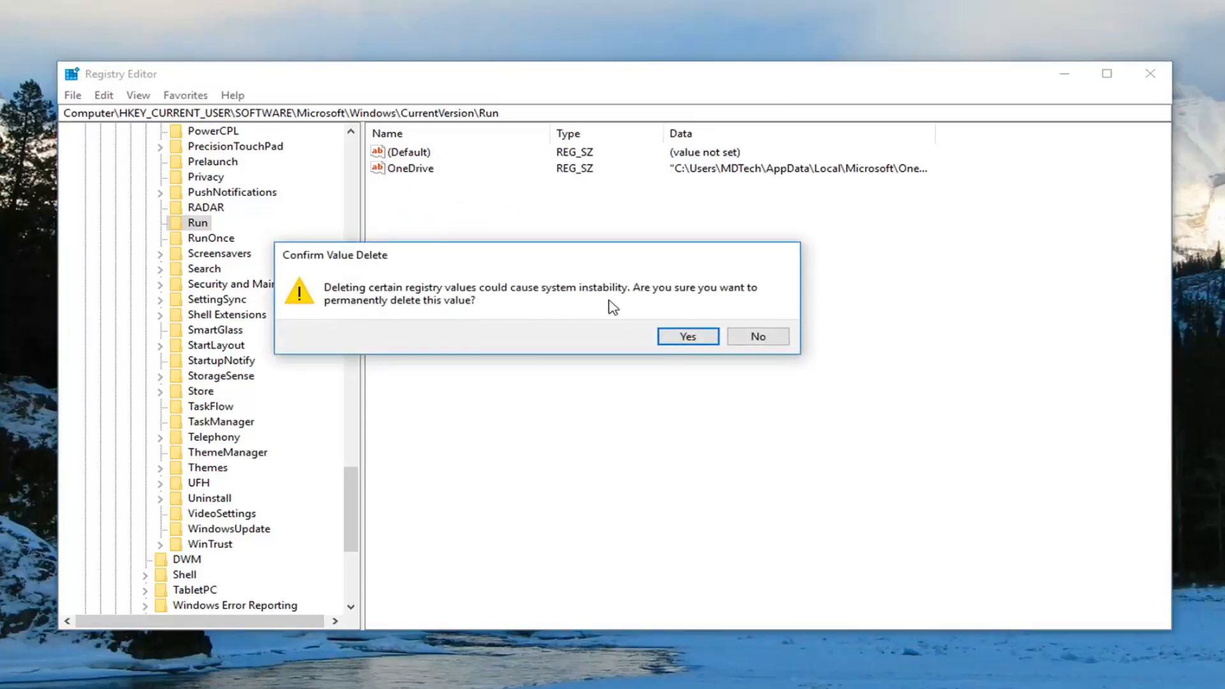
mouse_move(392, 326)
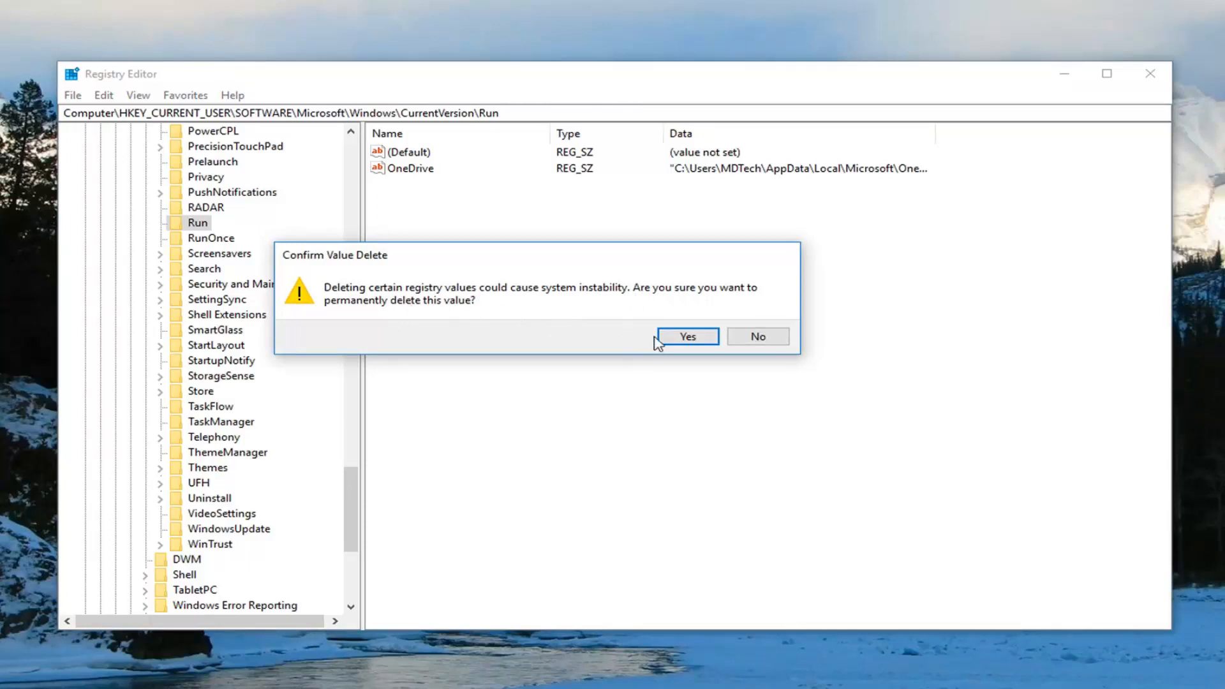
left_click(688, 337)
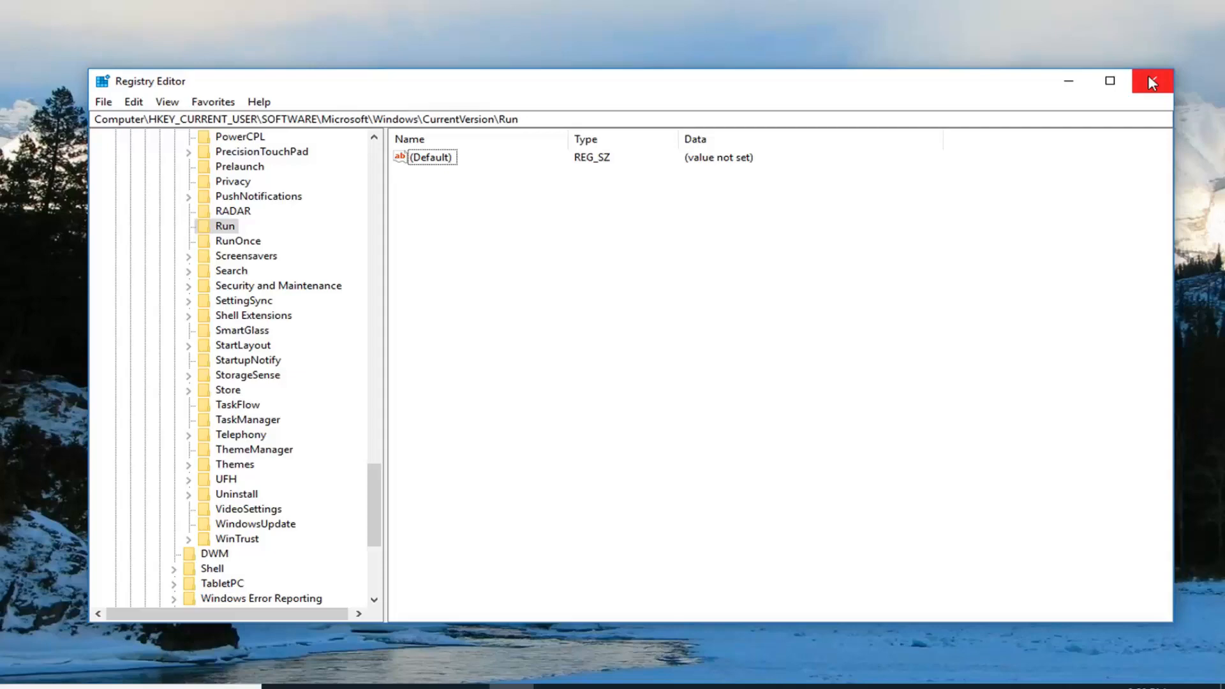
left_click(1151, 81)
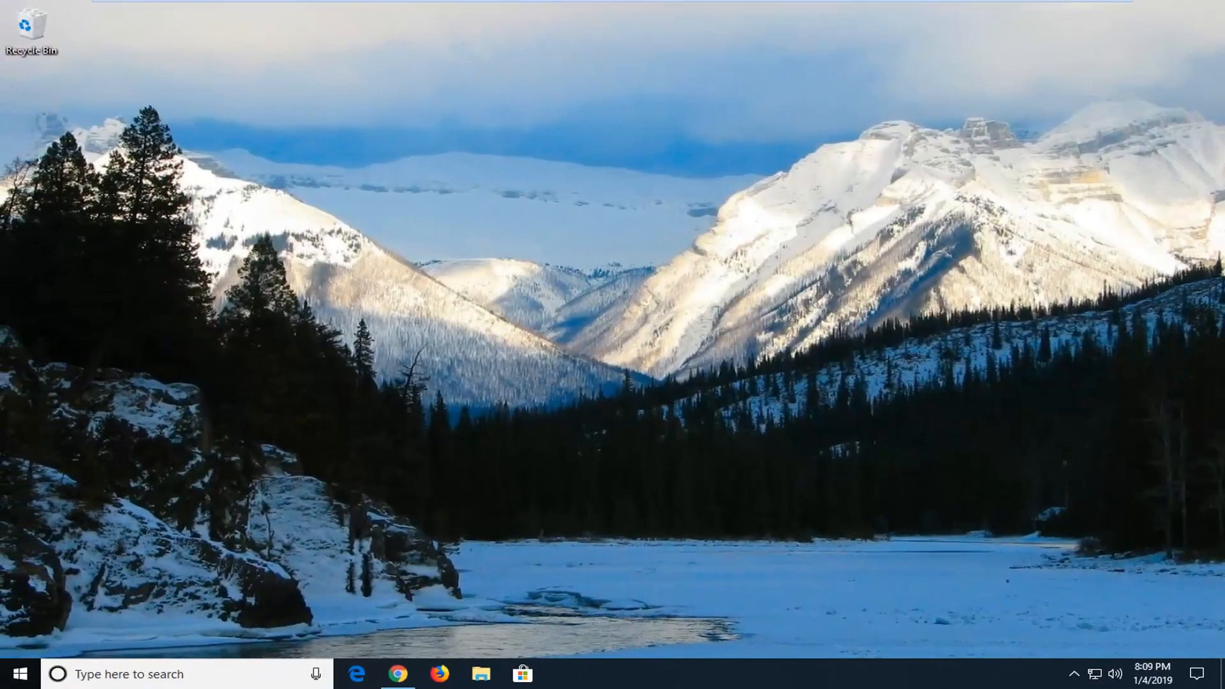